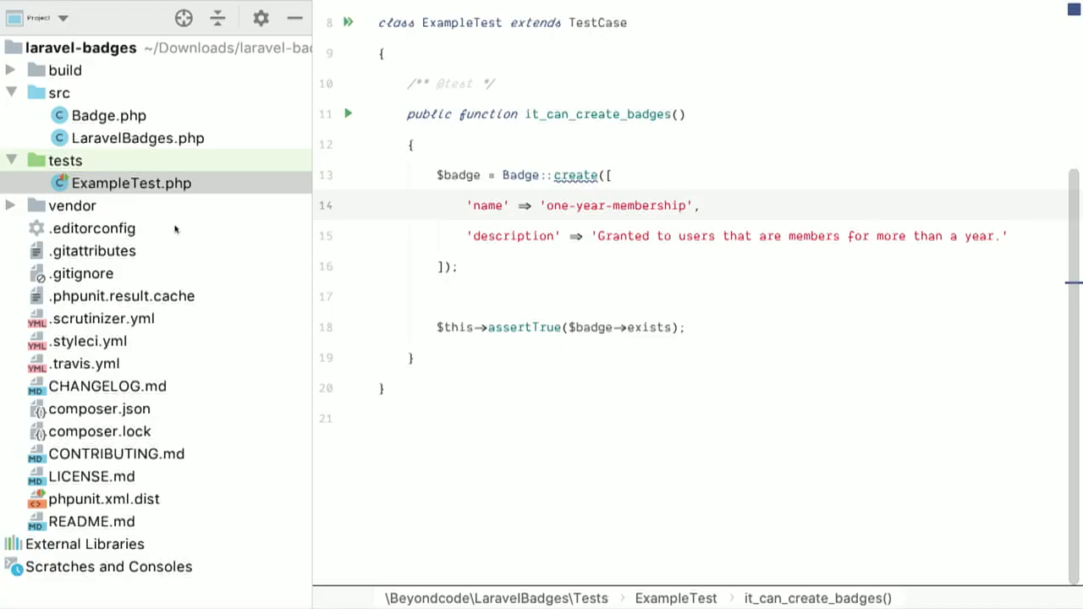
- In phpunit.xml.dist, add <env name="DB_CONNECTION" value="testing"/> inside a <php> block
{"action": "left_click", "coordinate": [103, 499]}
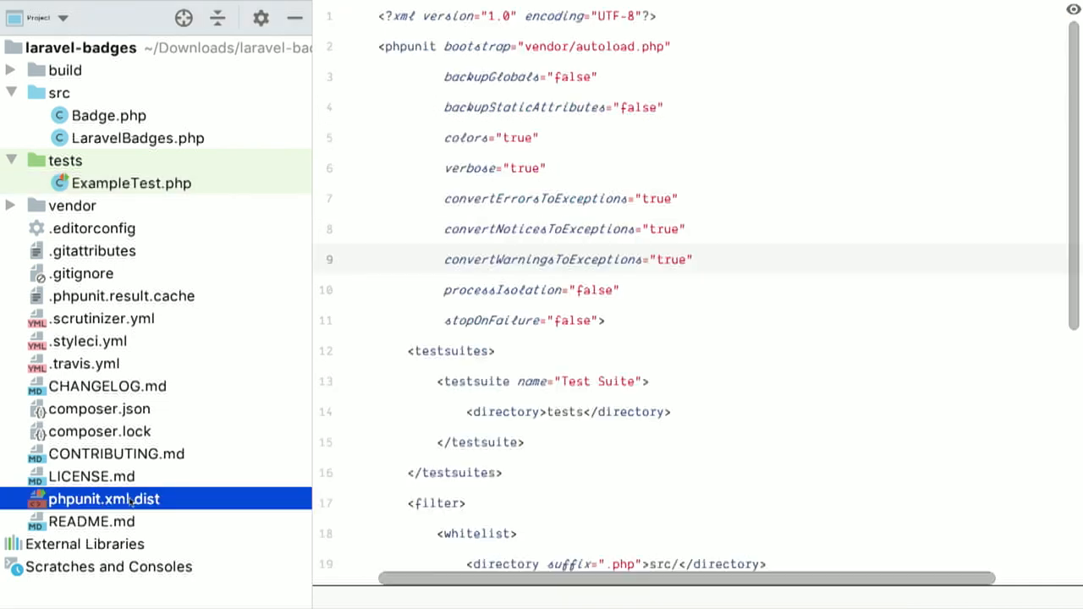
{"action": "scroll", "scroll_direction": "down", "scroll_amount": 3}
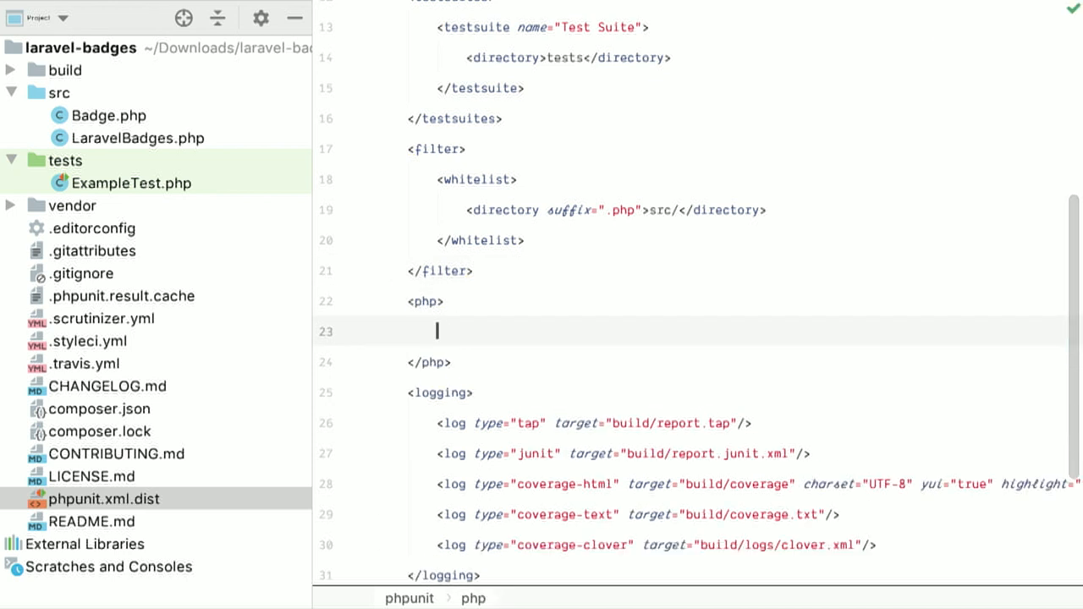
{"action": "type", "text": "<env name"}
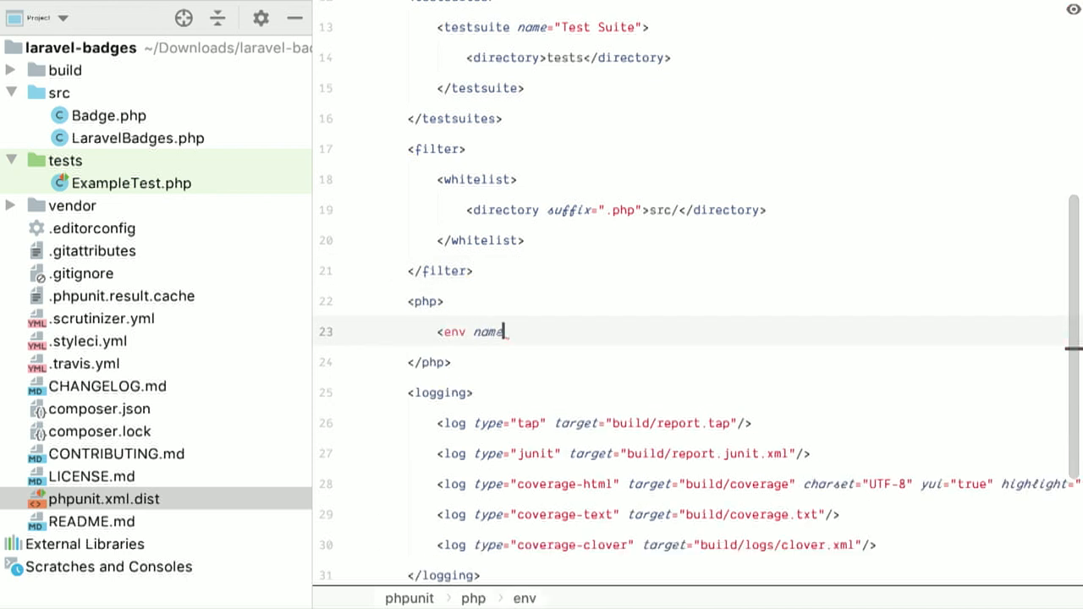
{"action": "type", "text": "=\"DB_CONNECTION"}
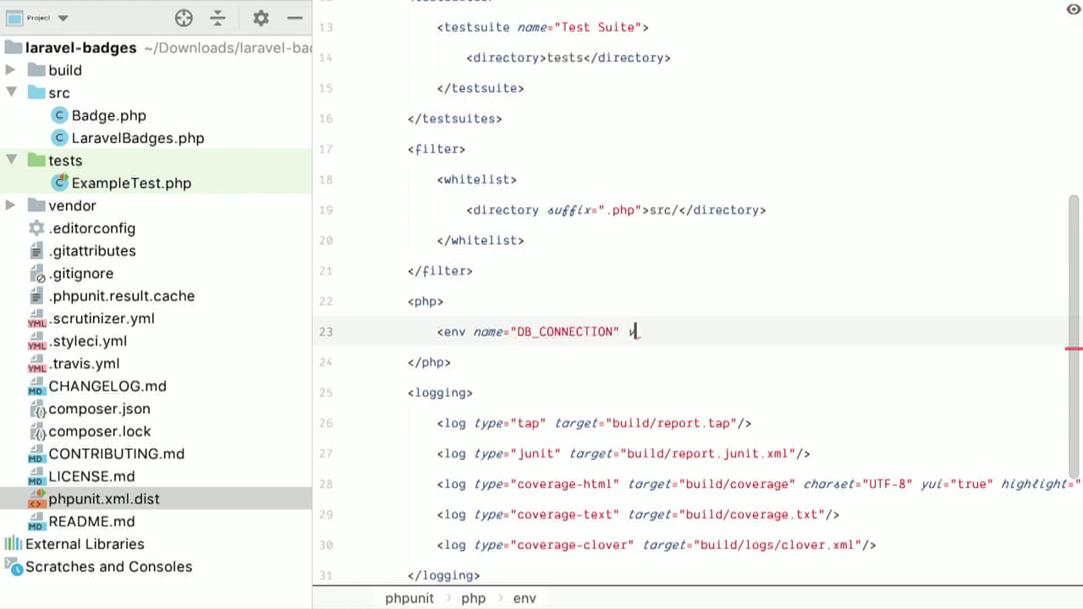
{"action": "type", "text": "value=\"testing\""}
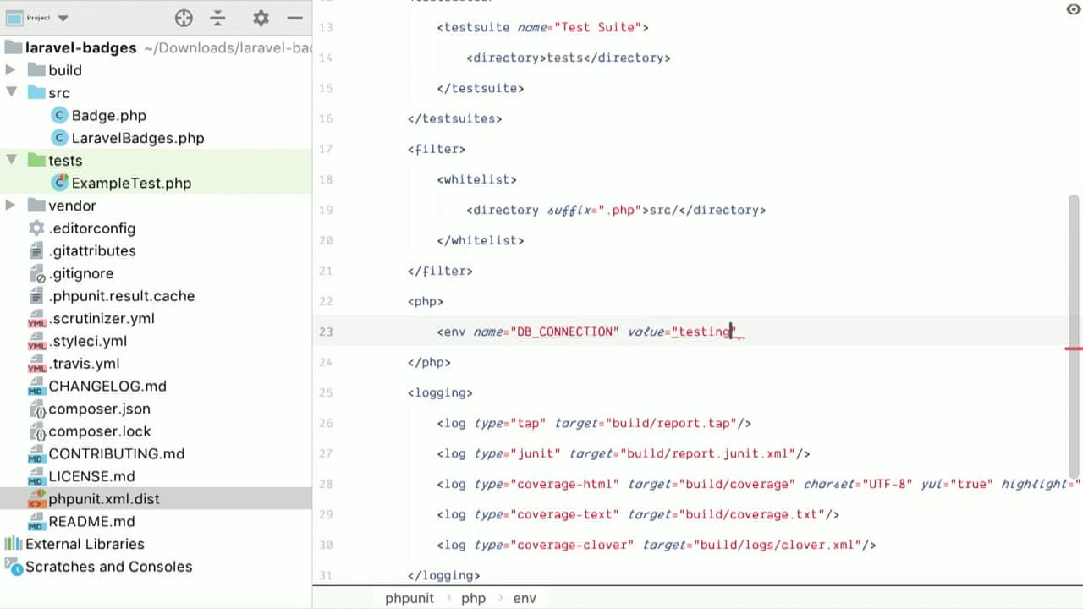